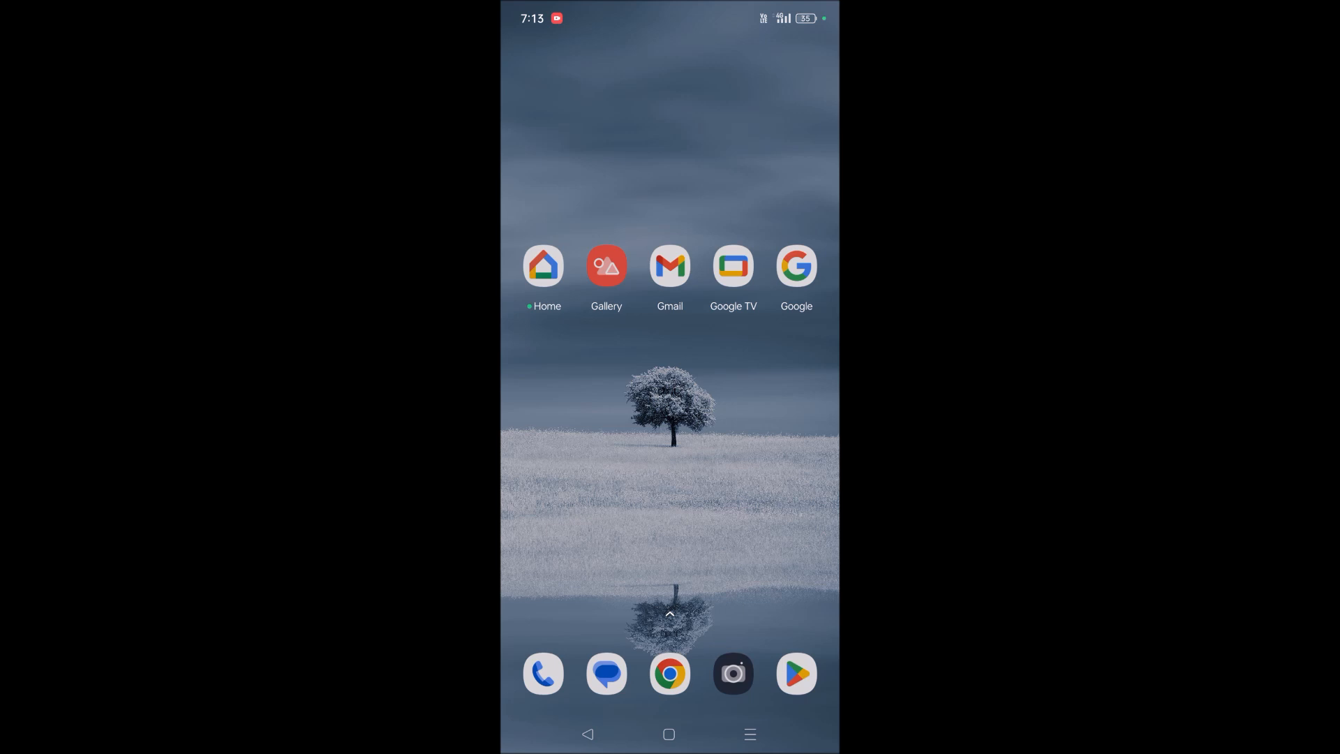
Launch Chrome from the home screen dock, restoring the earlier 'techanswered' results
left_click(669, 673)
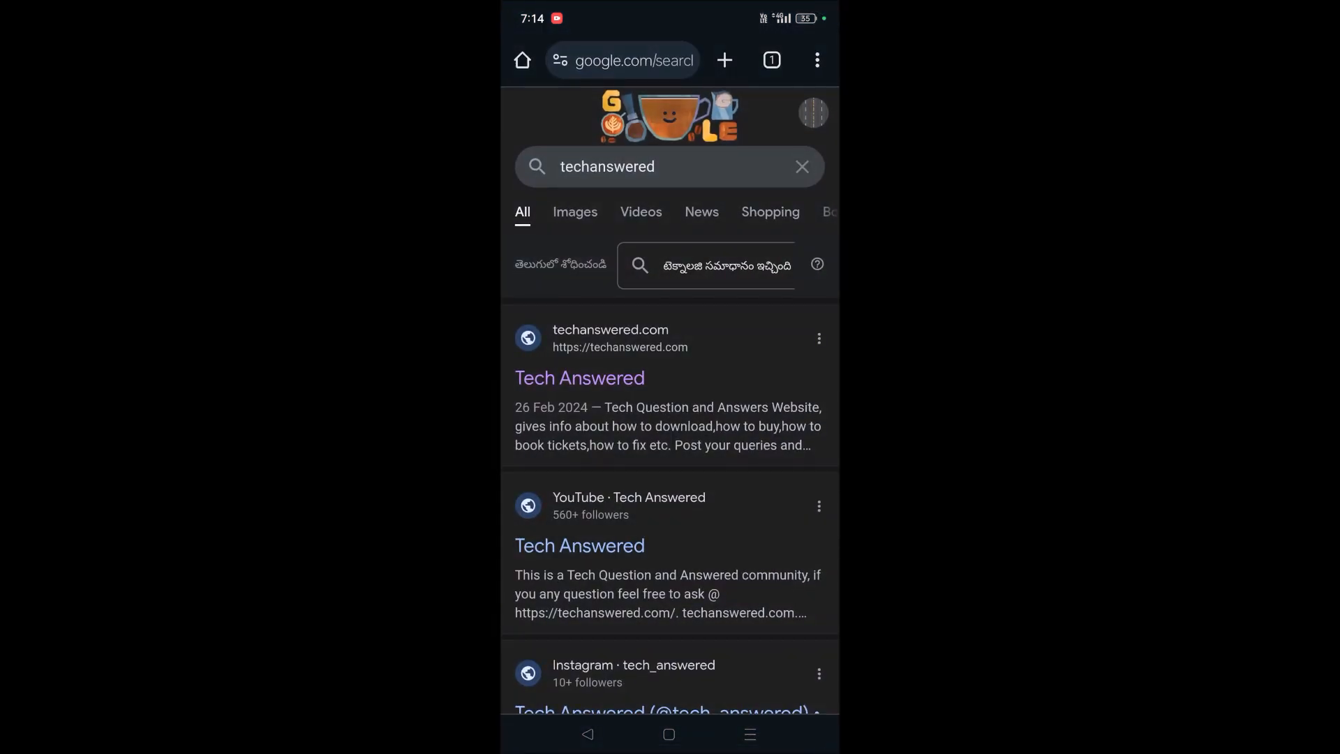
Search 'kfc near me' from the search history to list KFC branches around Banjara Hills
left_click(669, 166)
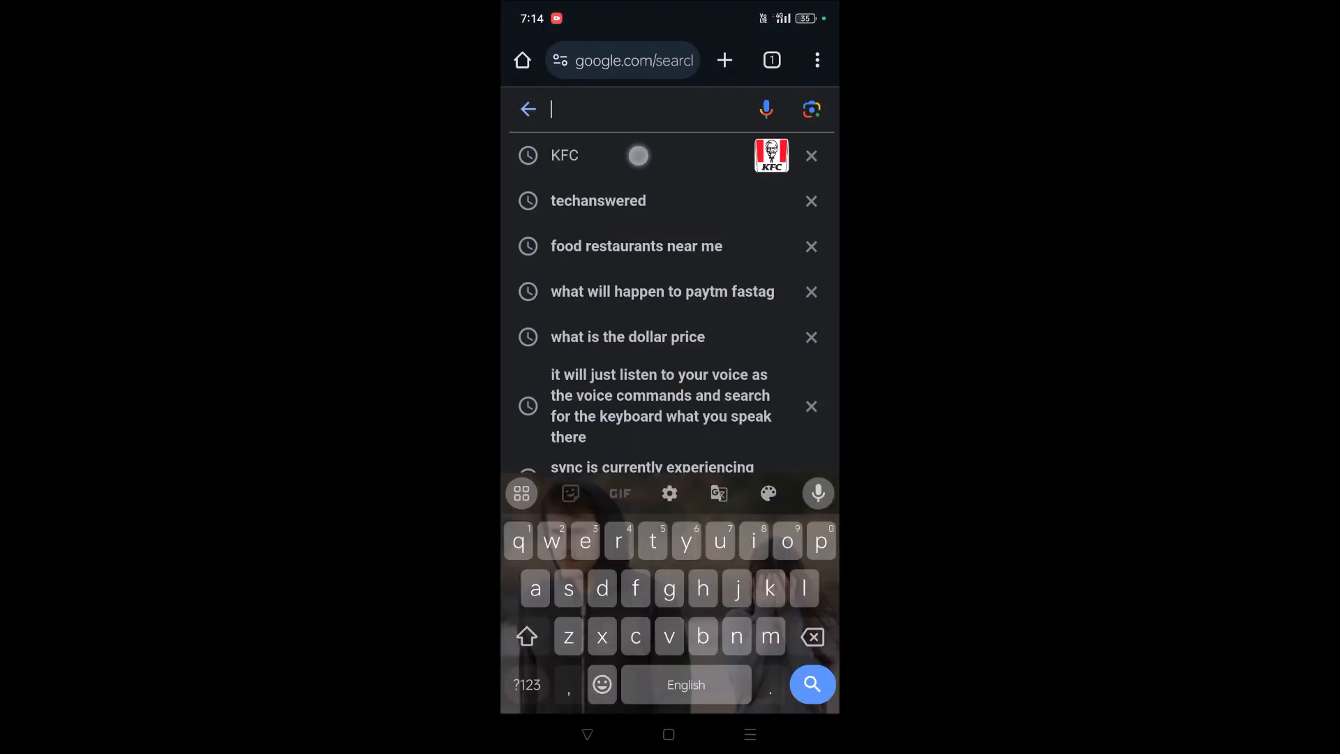
left_click(564, 155)
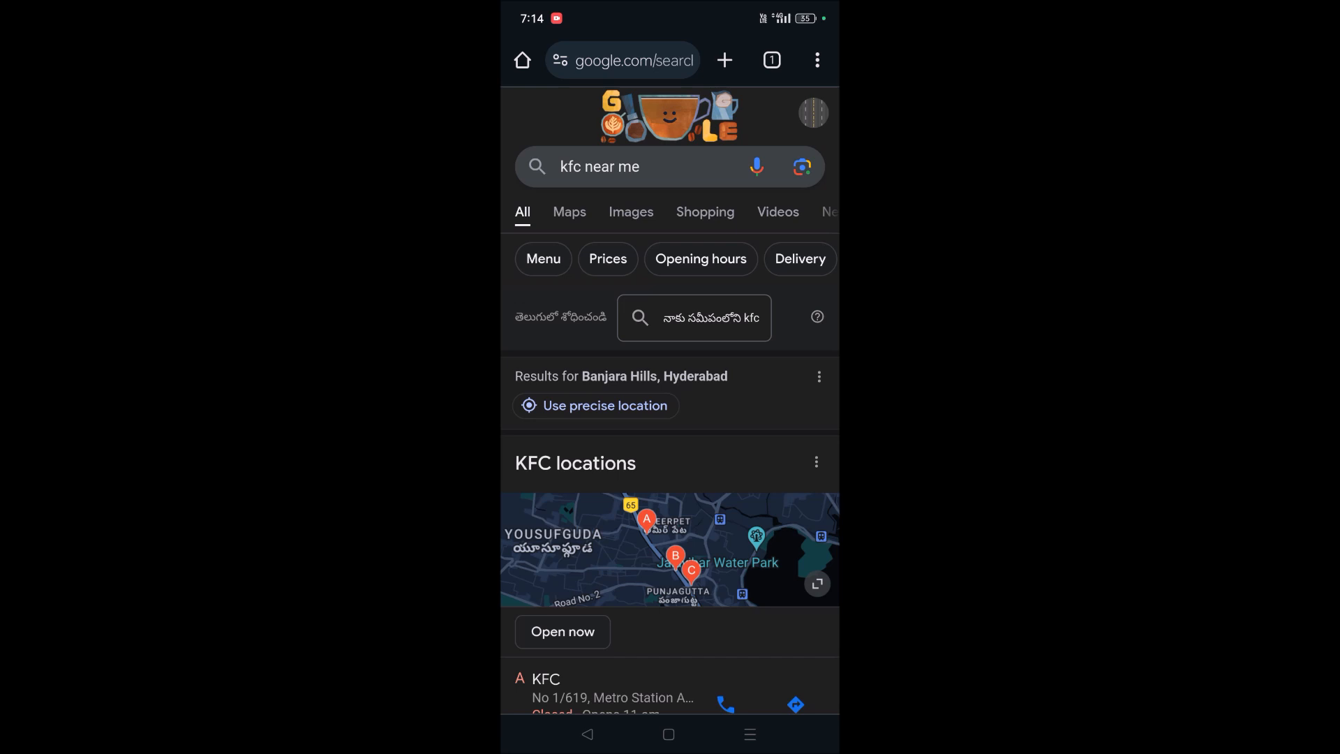
Select the Hyderabad Central KFC branch and scroll its details down toward Rate and review
scroll("down", 3)
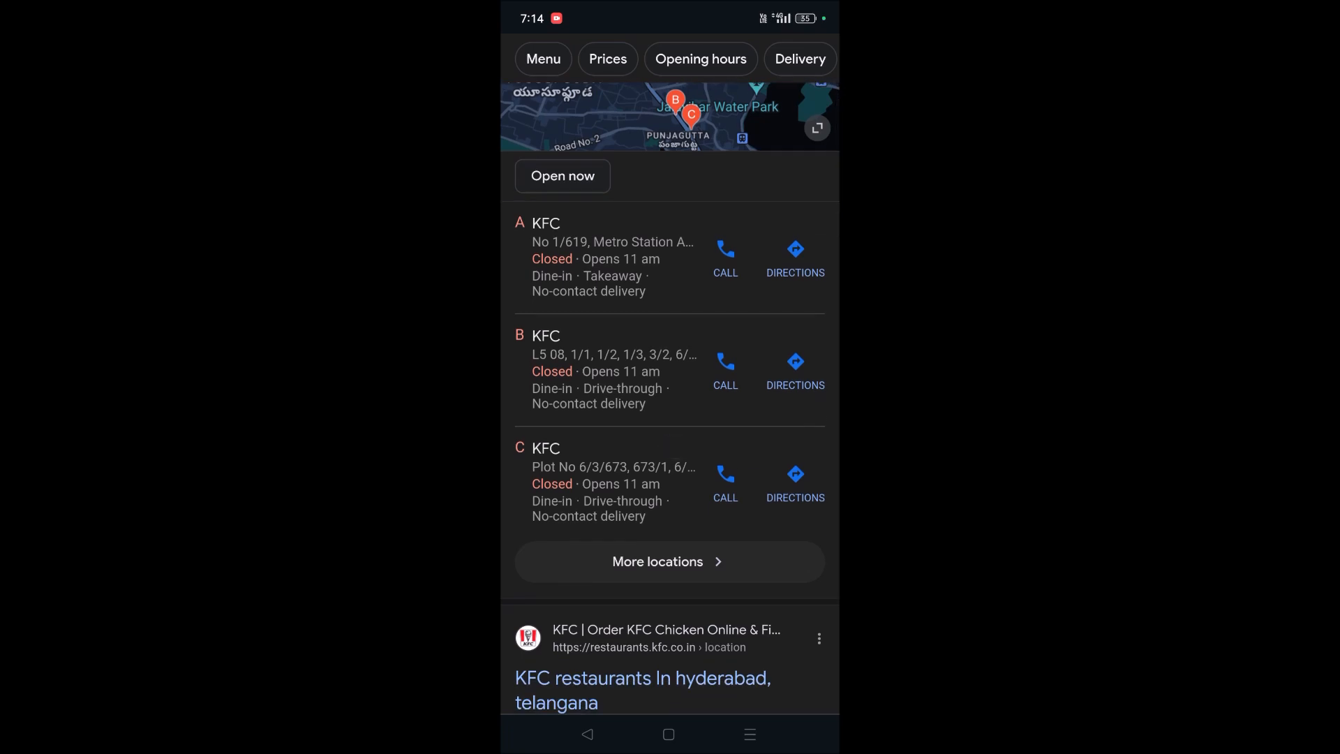
left_click(546, 448)
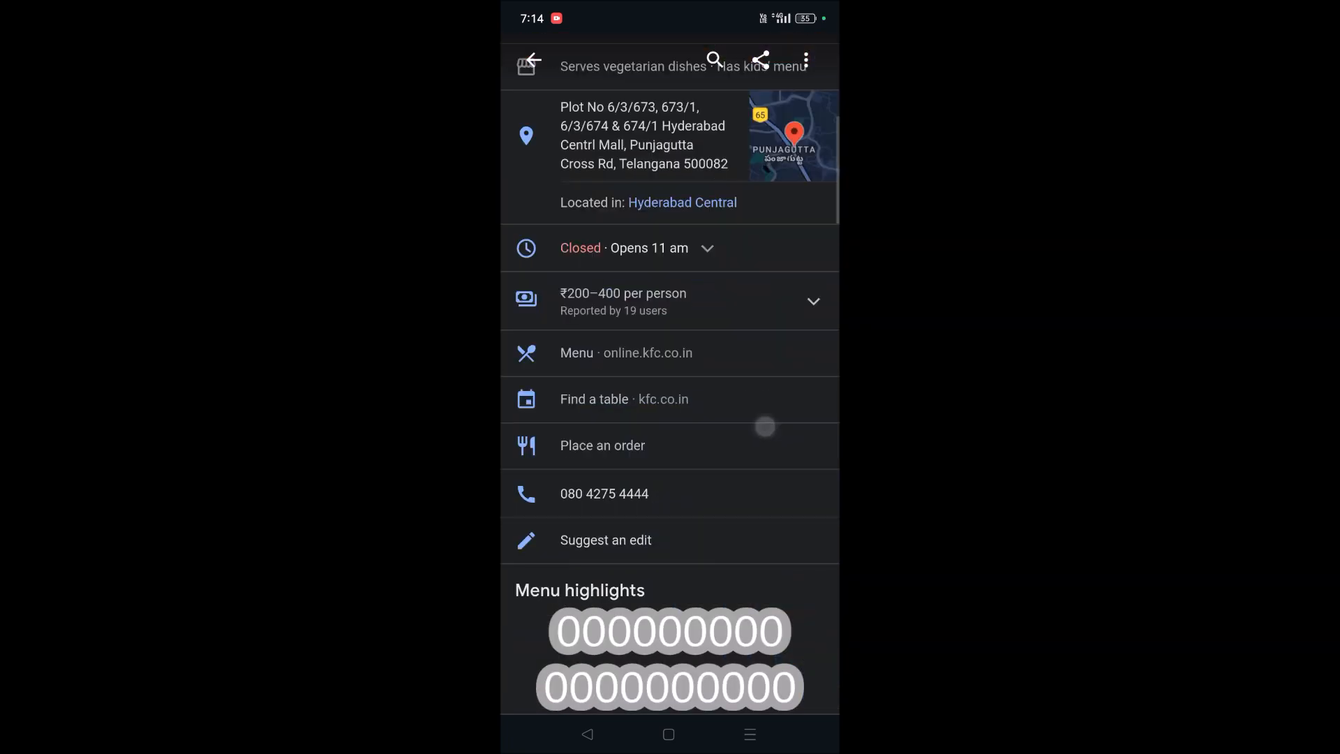
scroll("down", 3)
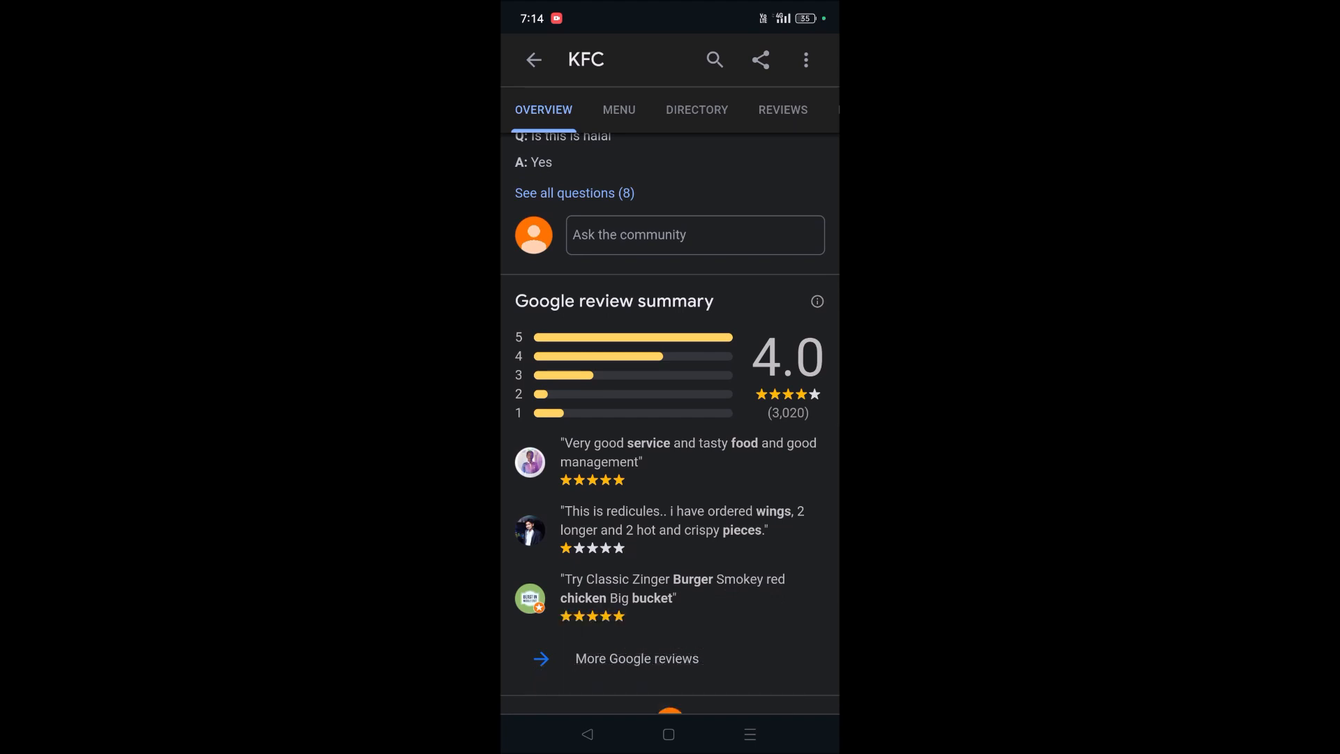
scroll("down", 3)
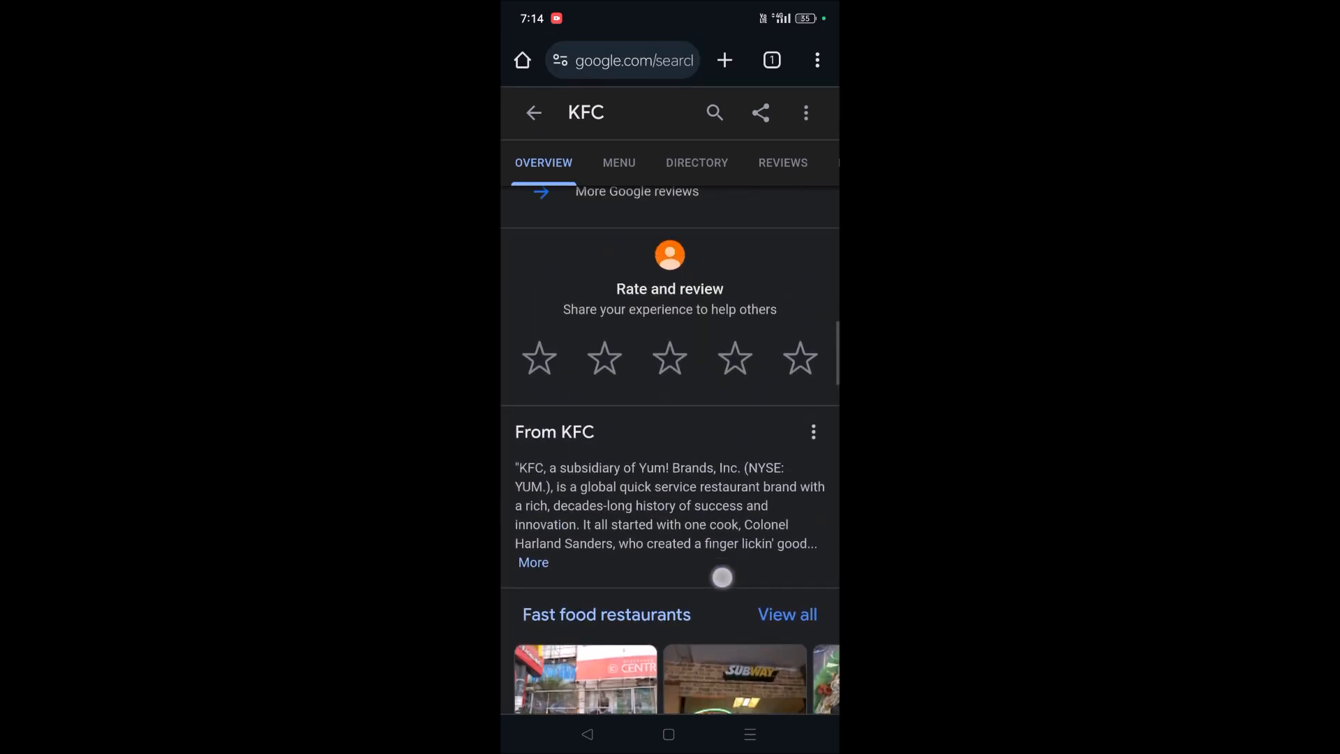
Give the KFC branch a five-star overall rating, which brings up the review form
scroll("down", 3)
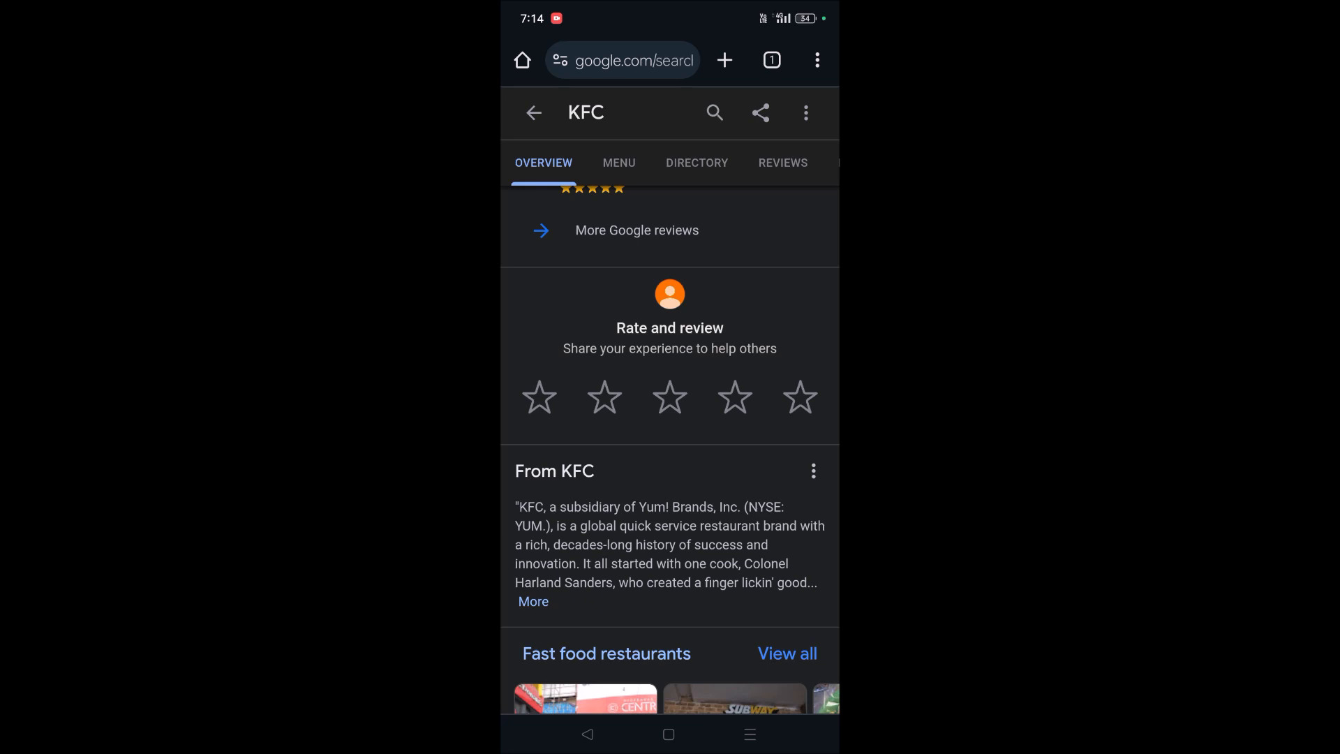
left_click(800, 396)
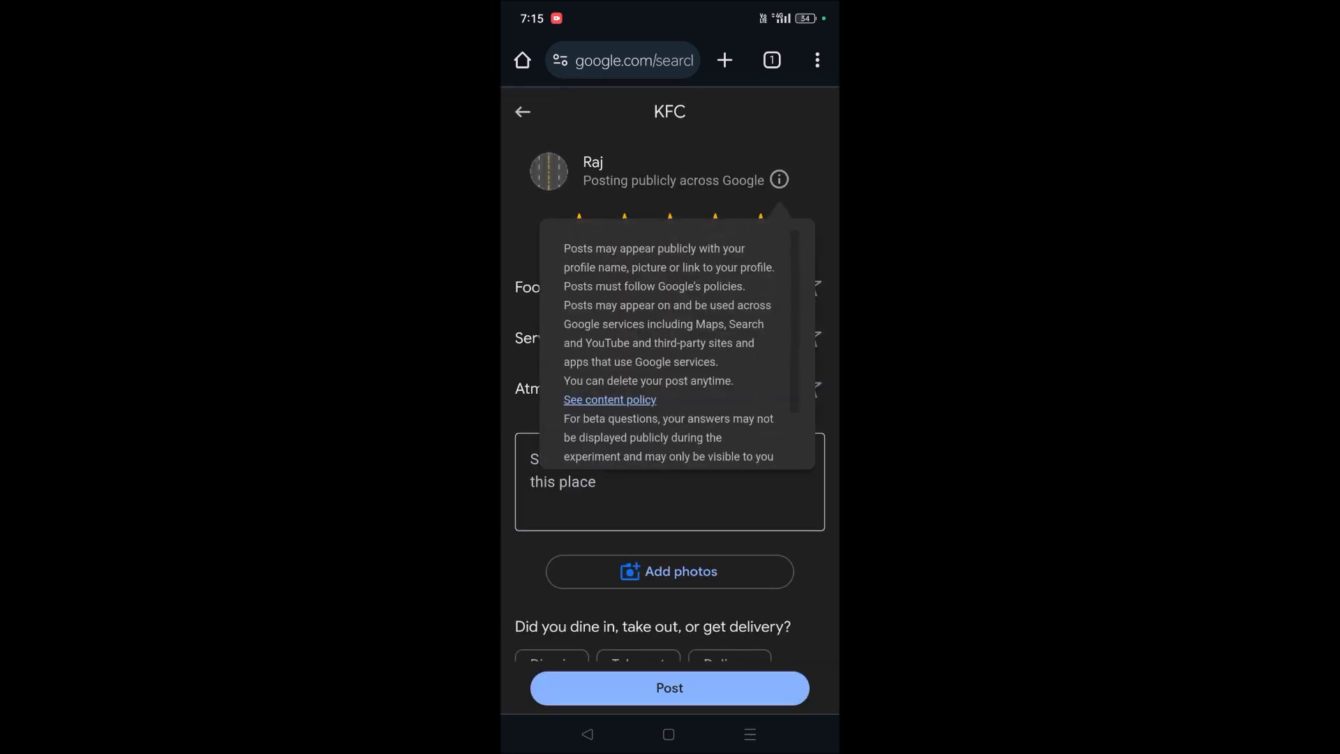
Dismiss the posting notice and rate Food, Service and Atmosphere five stars each
left_click(669, 481)
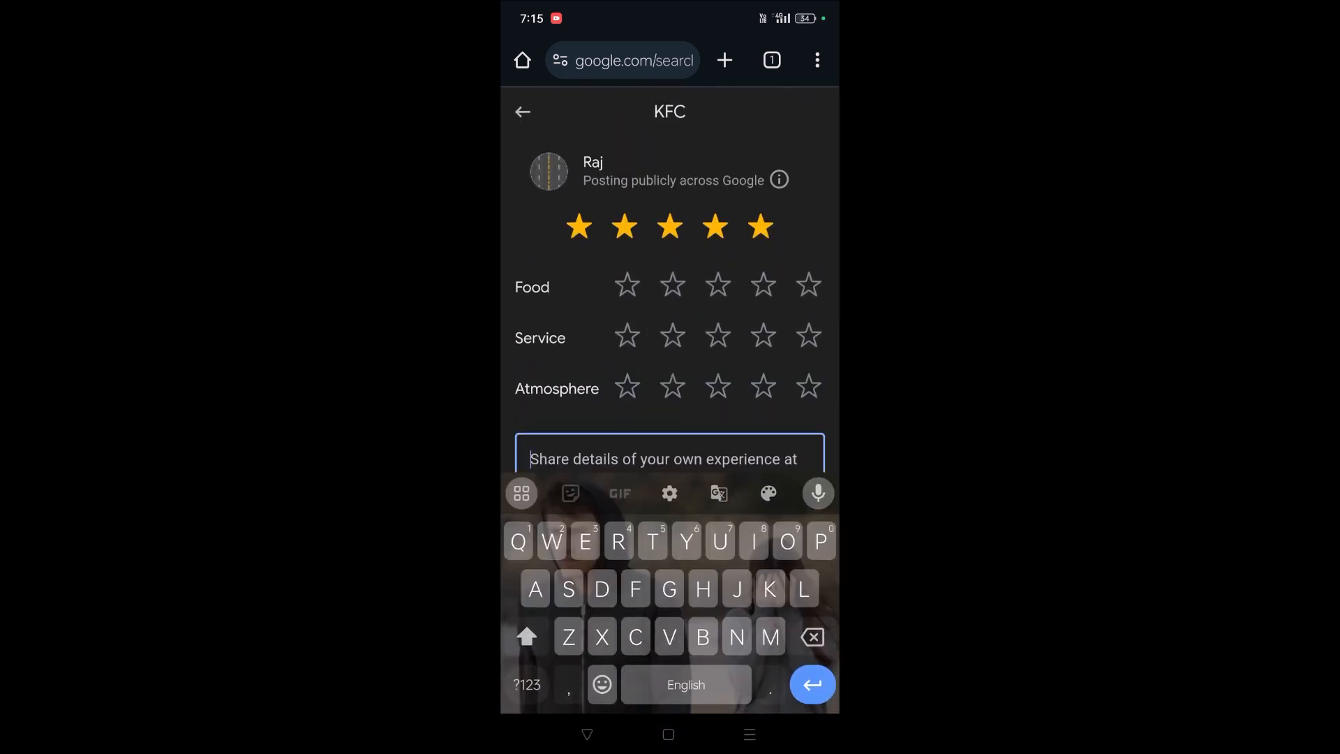
left_click(809, 286)
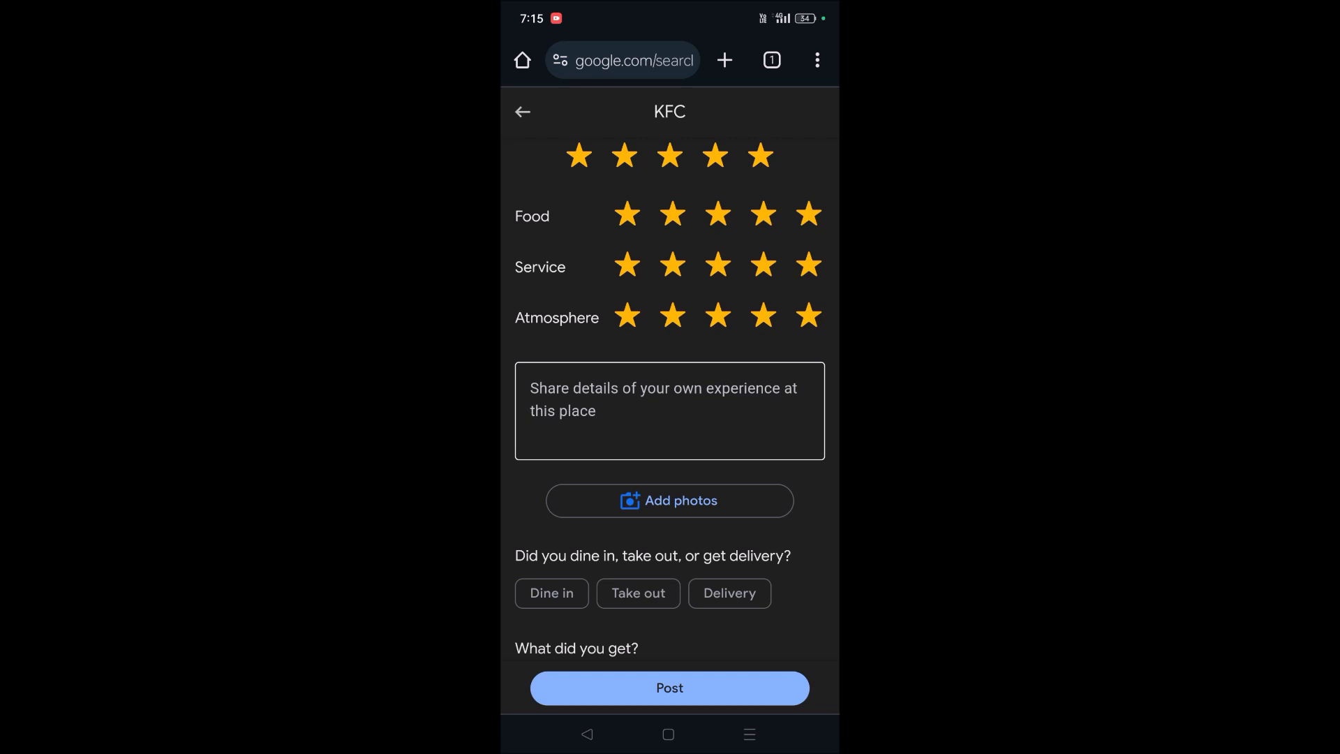
left_click(669, 410)
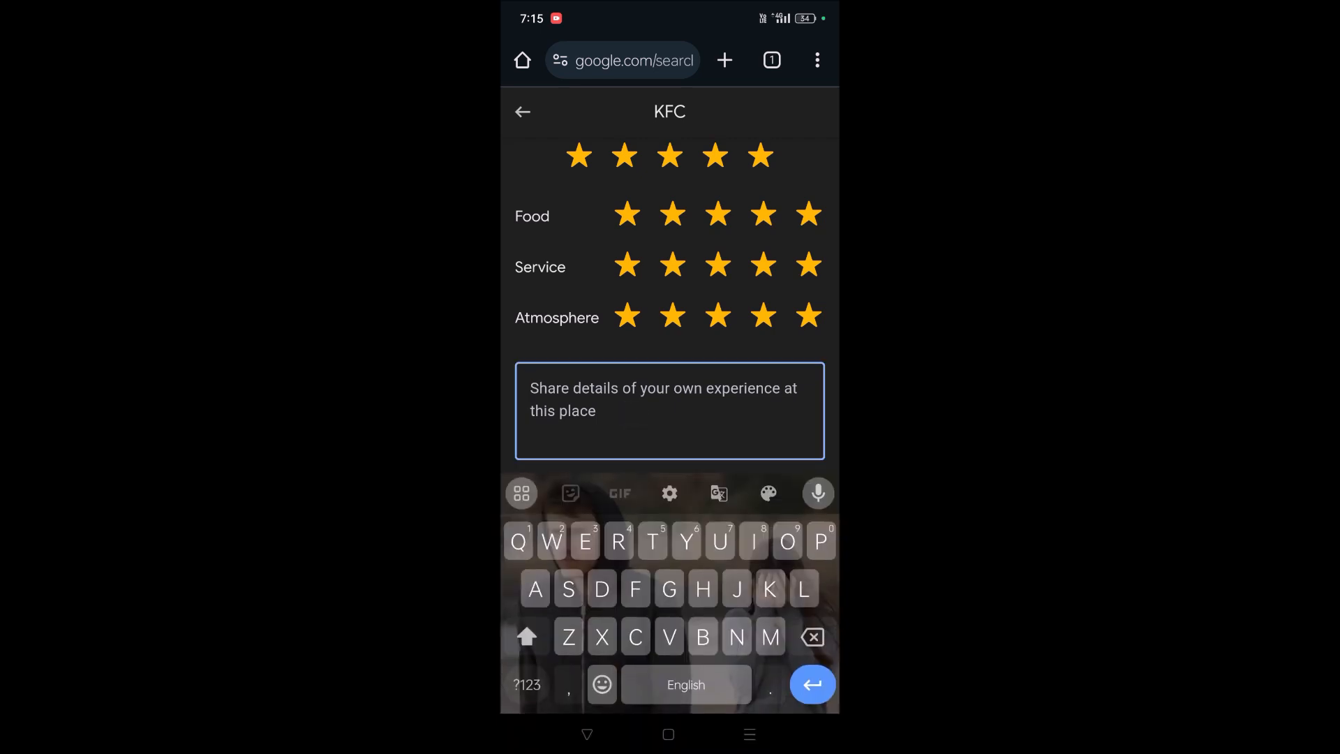
Enter 'The food is good' as the review text and scroll to the visit questions
type("The food is")
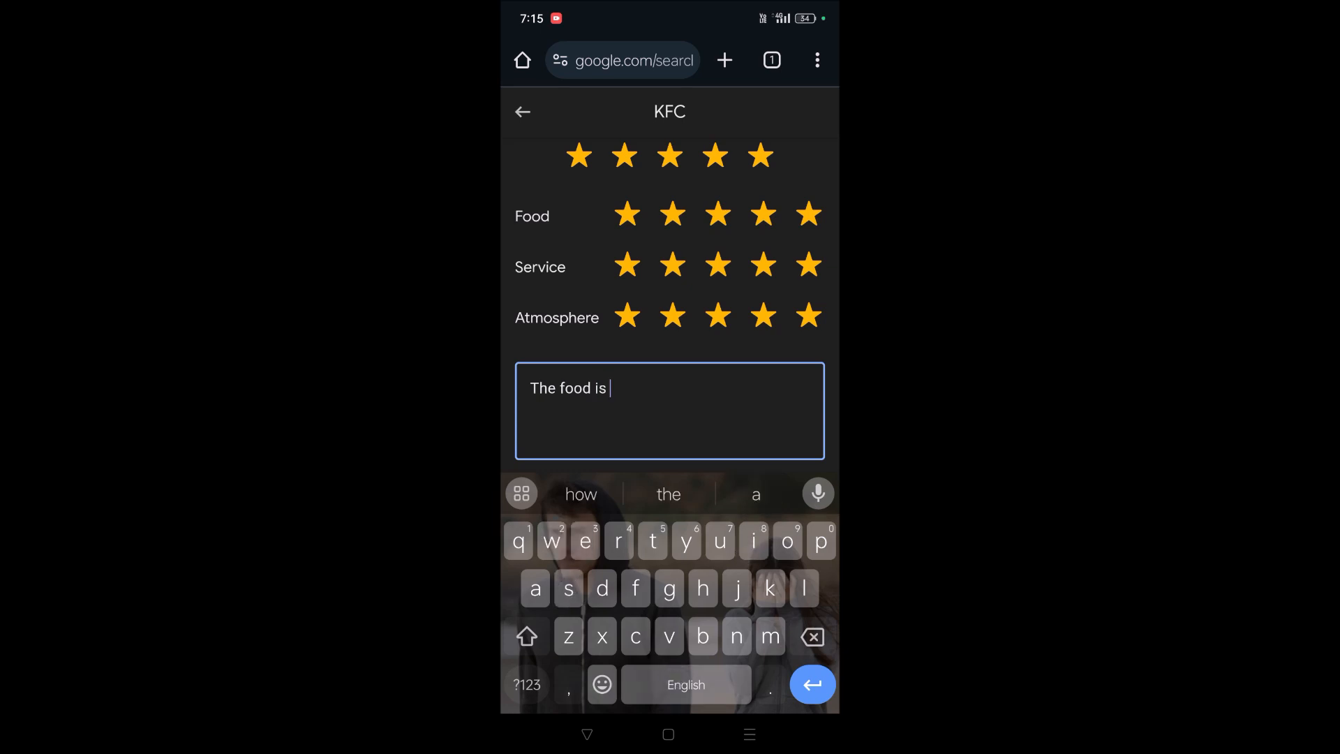
type("good")
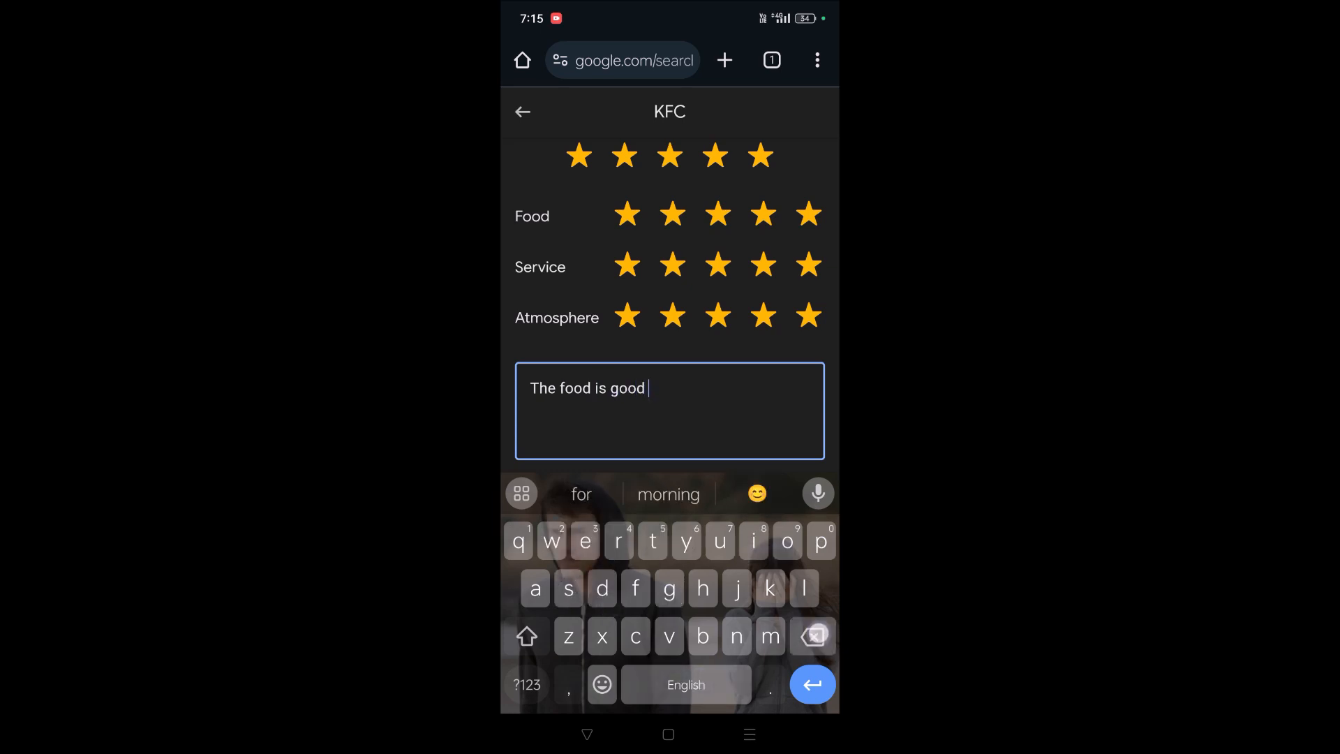
scroll("down", 3)
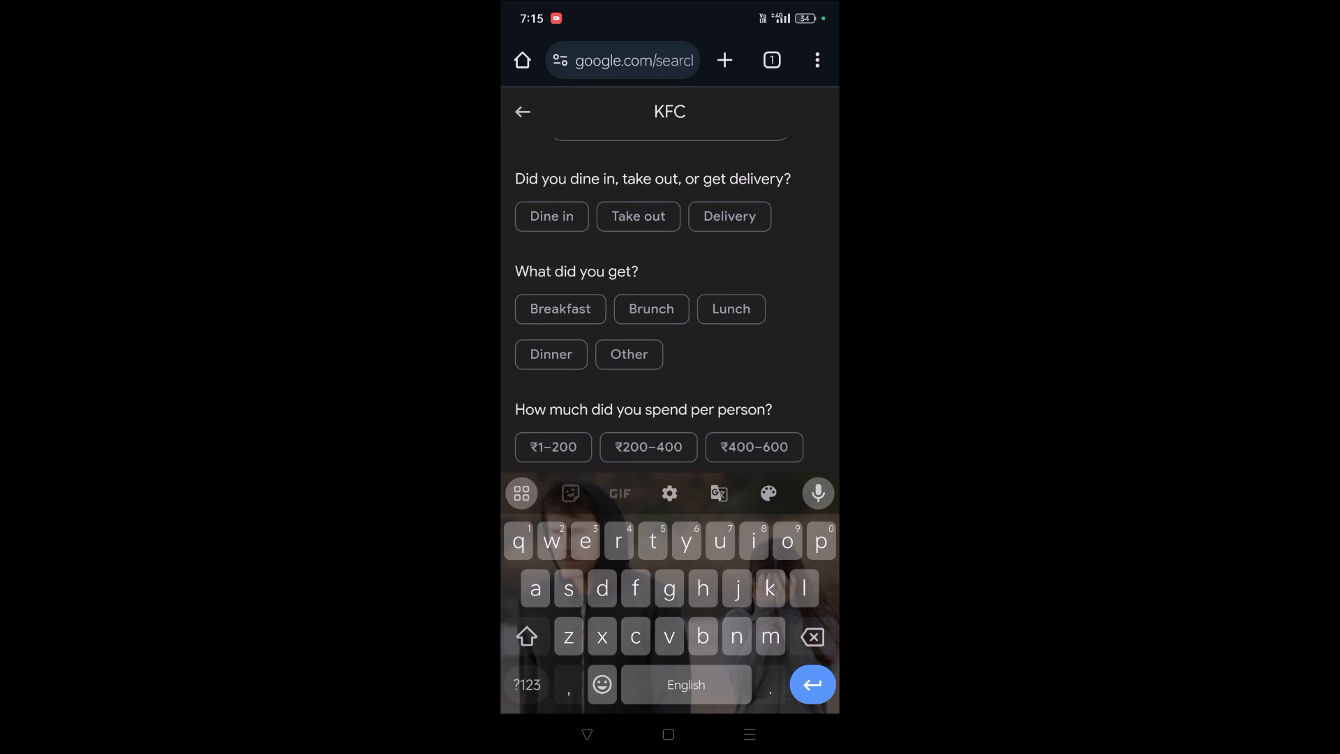
Mark Dine in, Dinner, ₹600–800 per person and recommend Chicken Bucket with Drinks
left_click(551, 215)
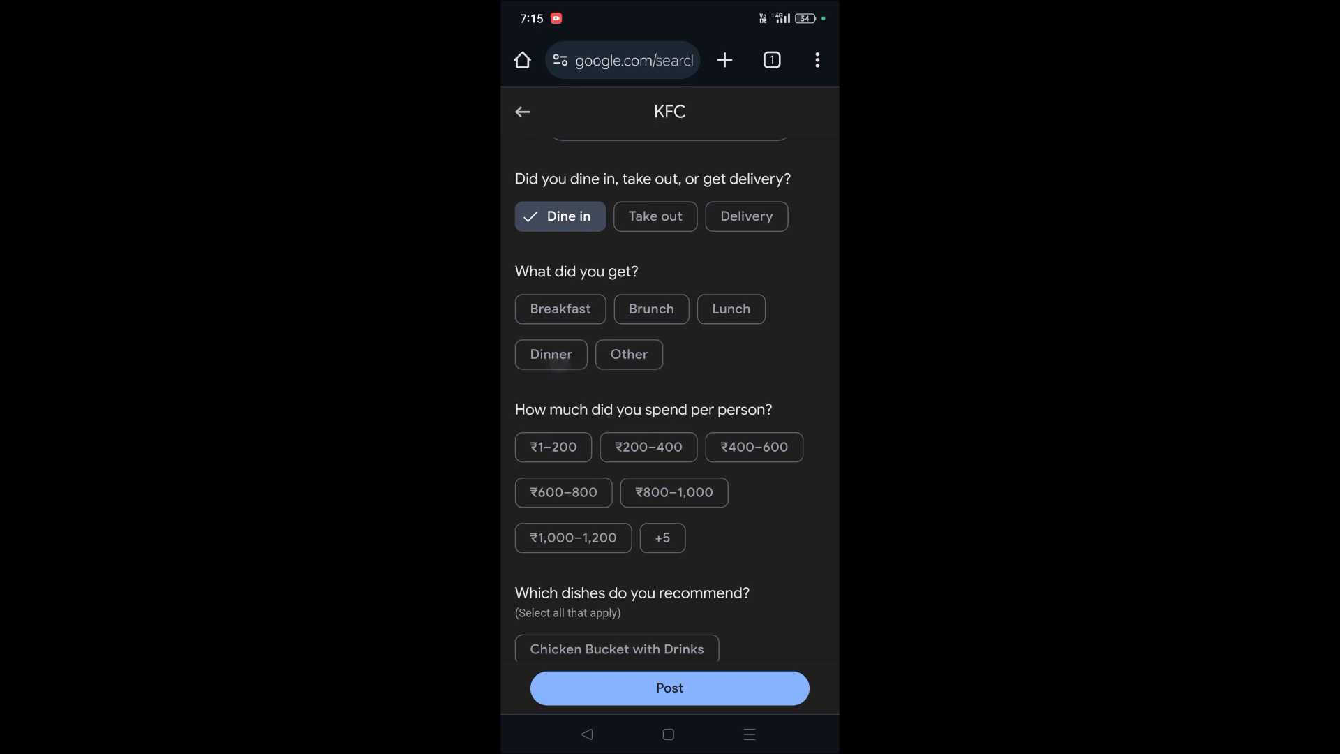
left_click(551, 353)
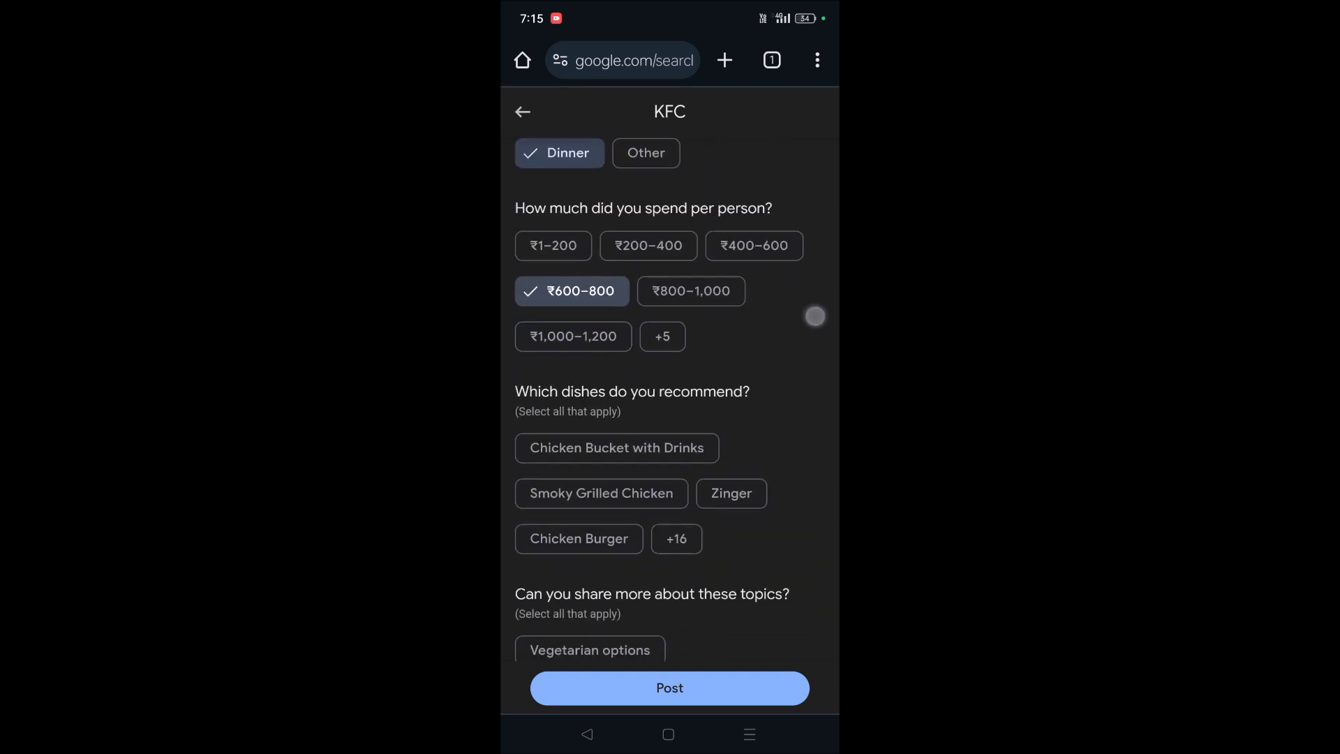
scroll("down", 3)
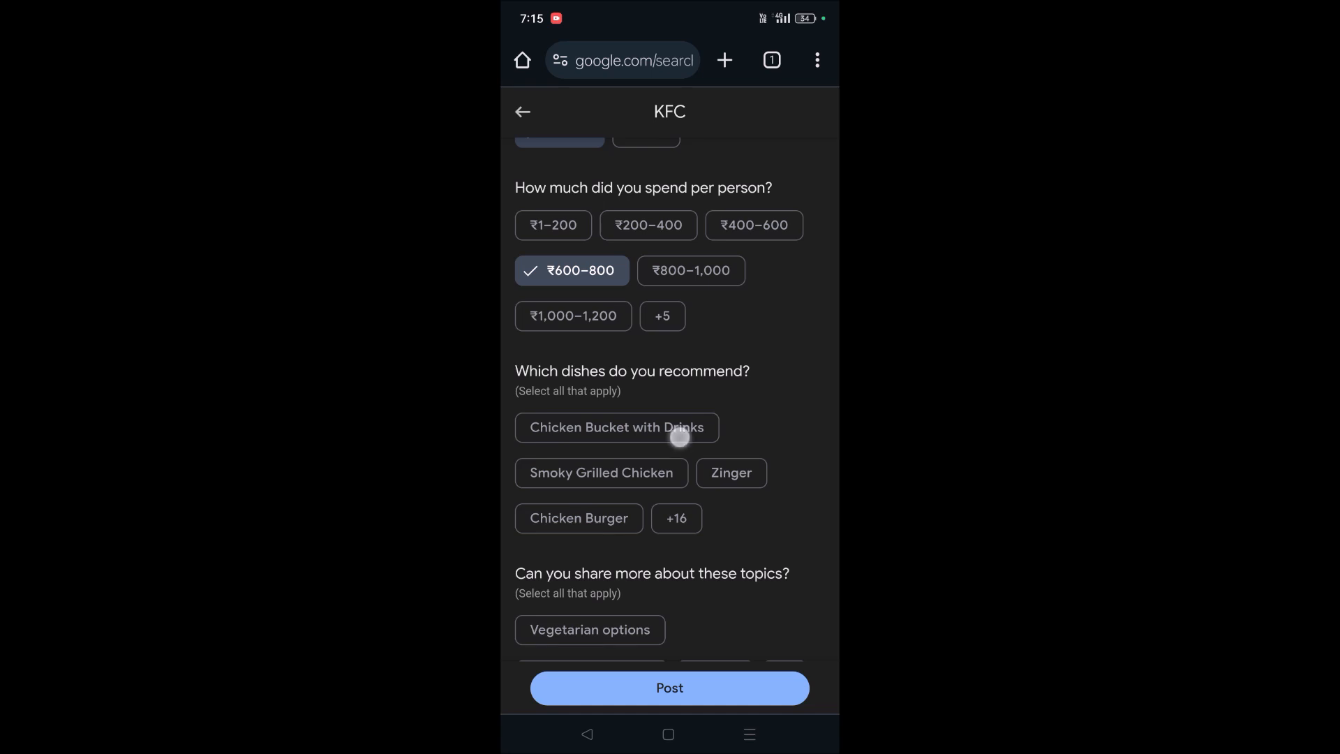
left_click(615, 427)
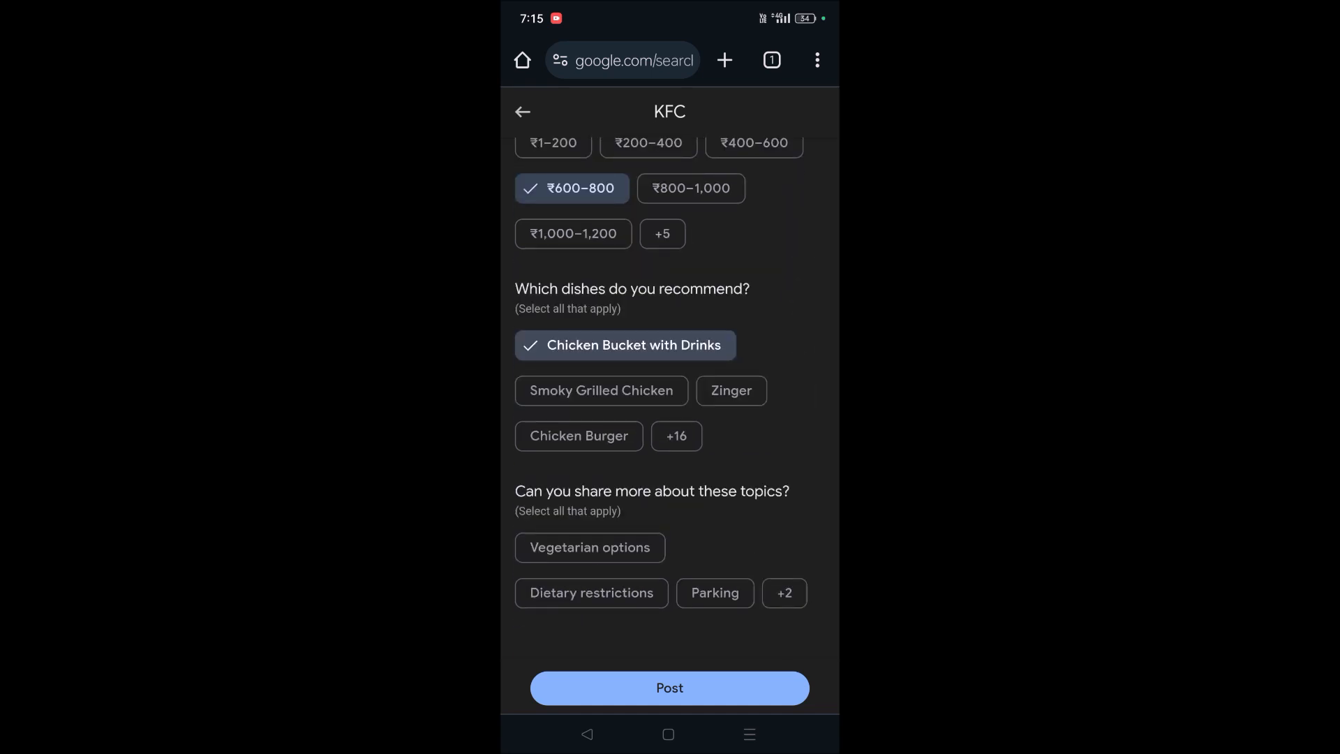